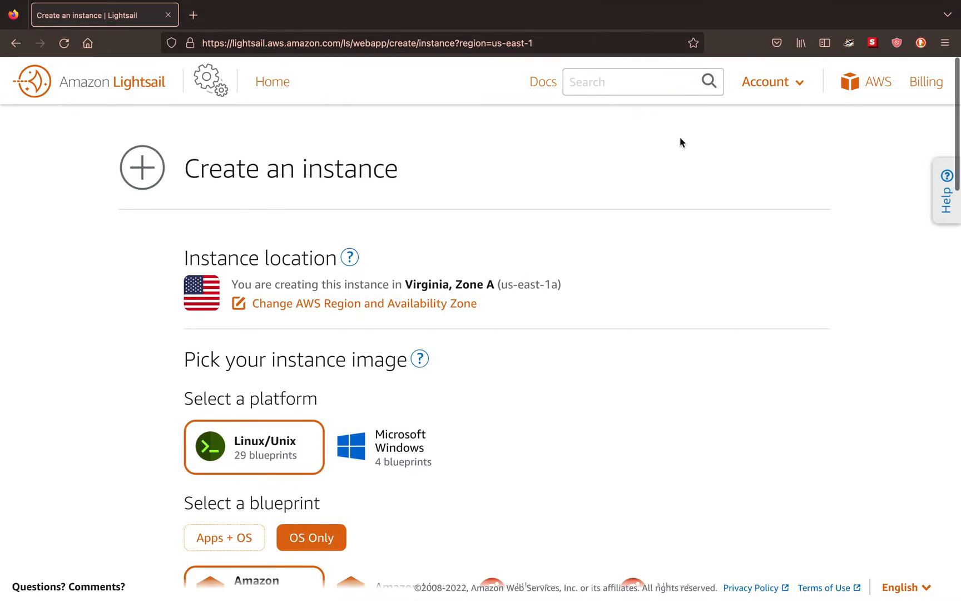
Pick the Ubuntu 20.04 LTS tile under the OS Only blueprints
scroll("down", 3)
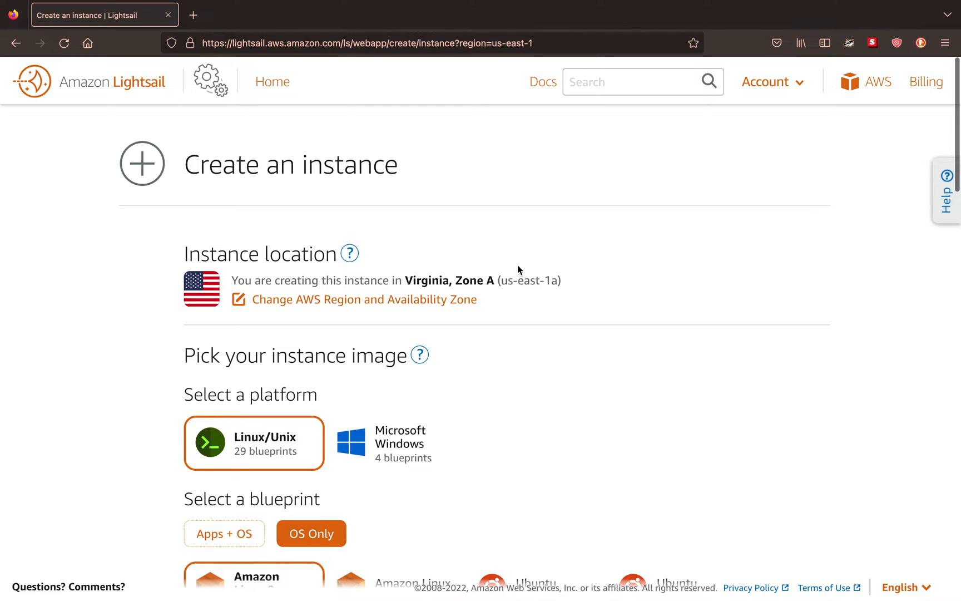
mouse_move(518, 274)
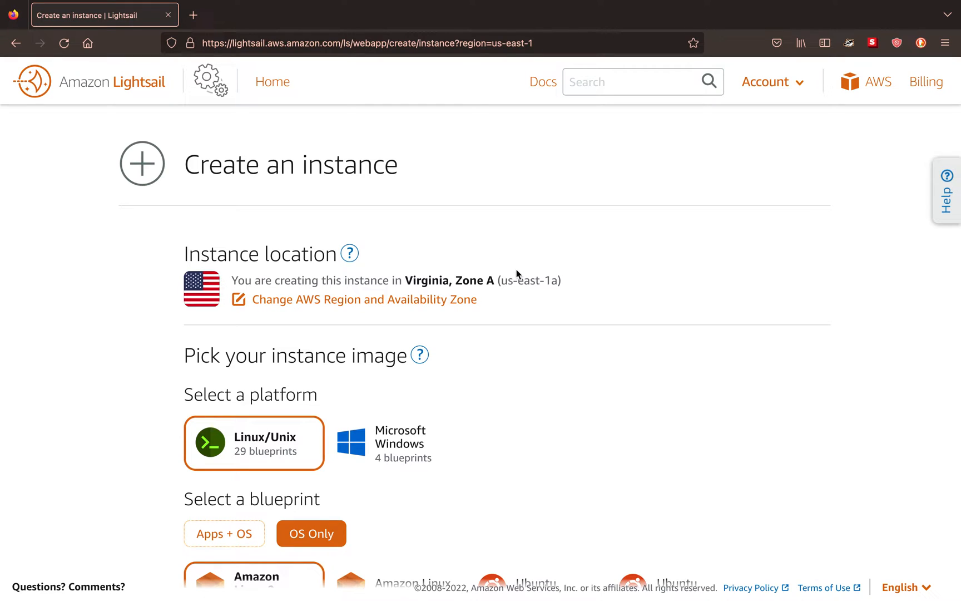
mouse_move(616, 462)
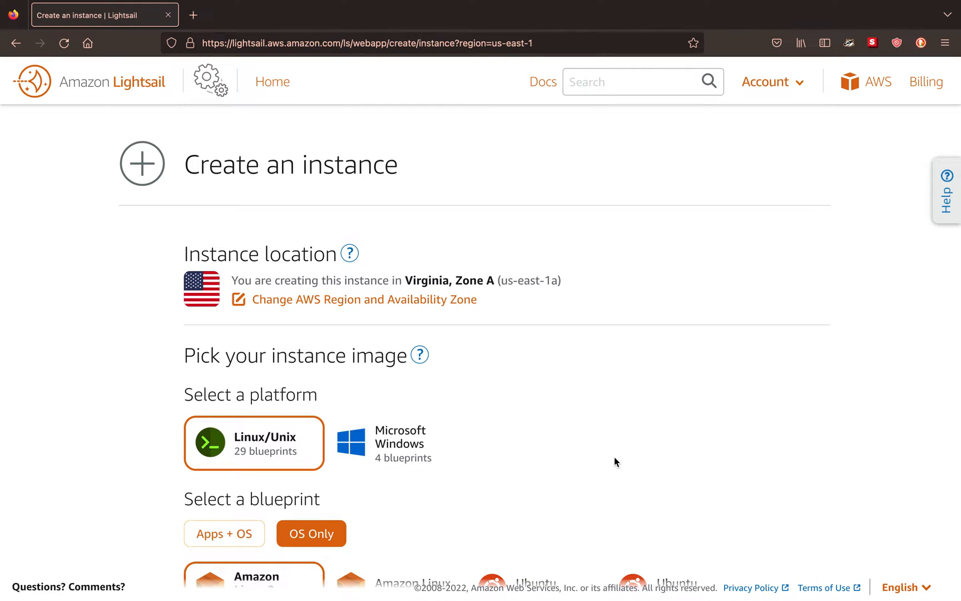
mouse_move(541, 113)
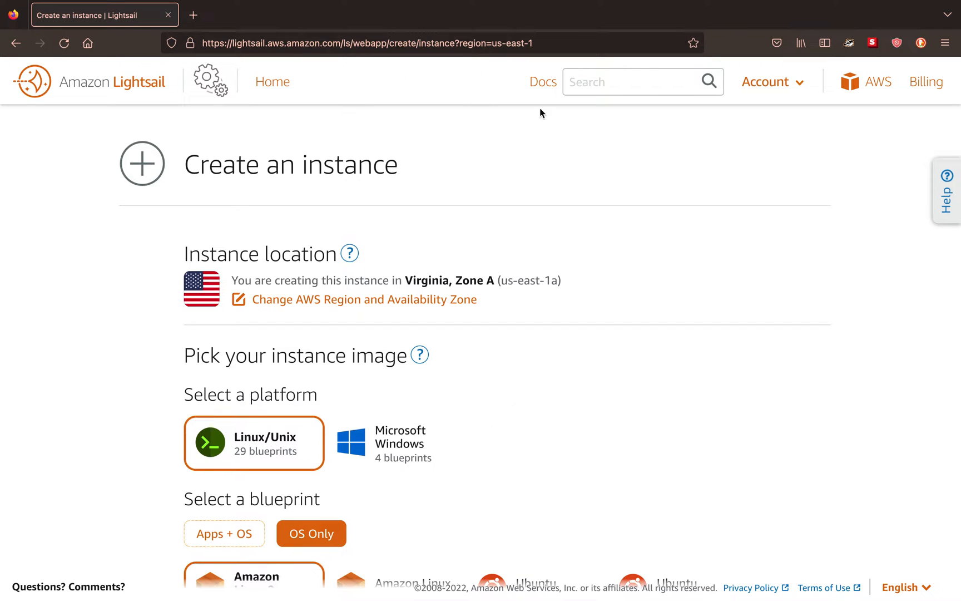
mouse_move(563, 439)
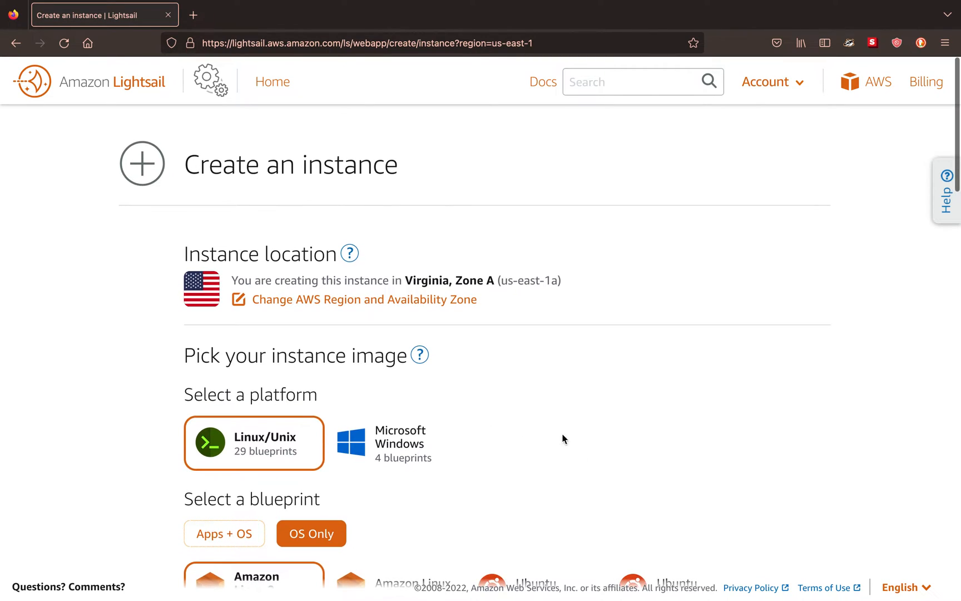
mouse_move(536, 456)
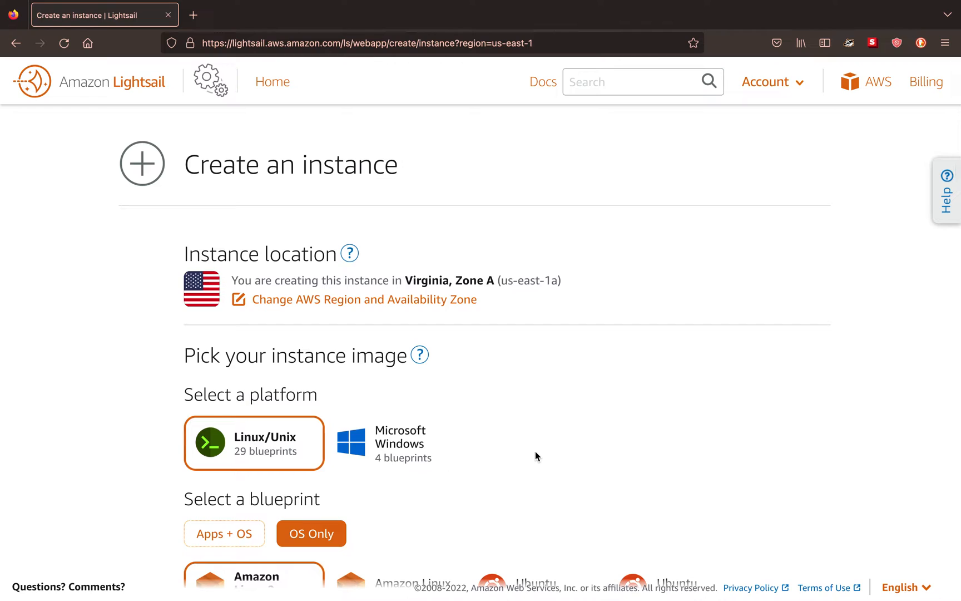
mouse_move(524, 242)
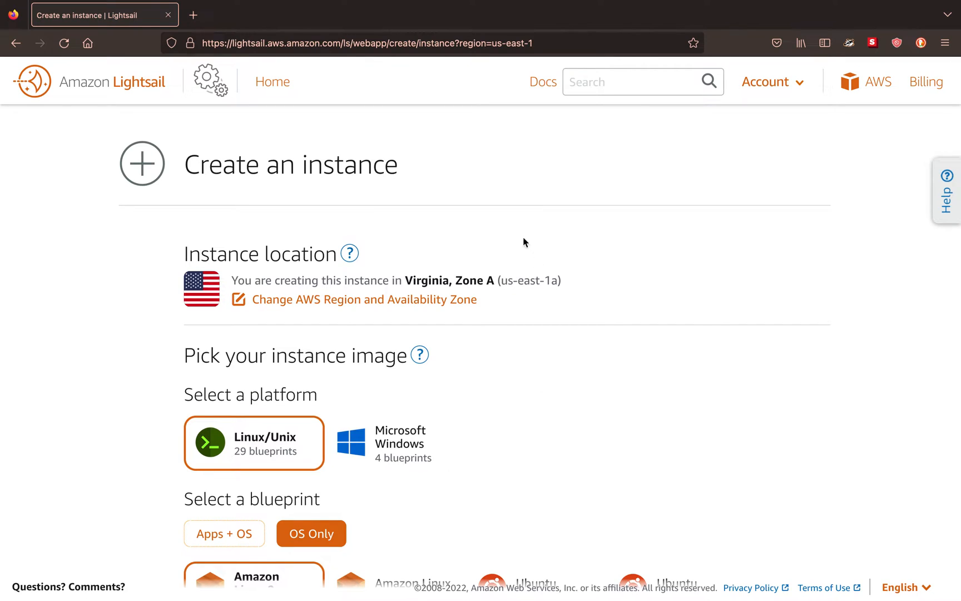
mouse_move(419, 215)
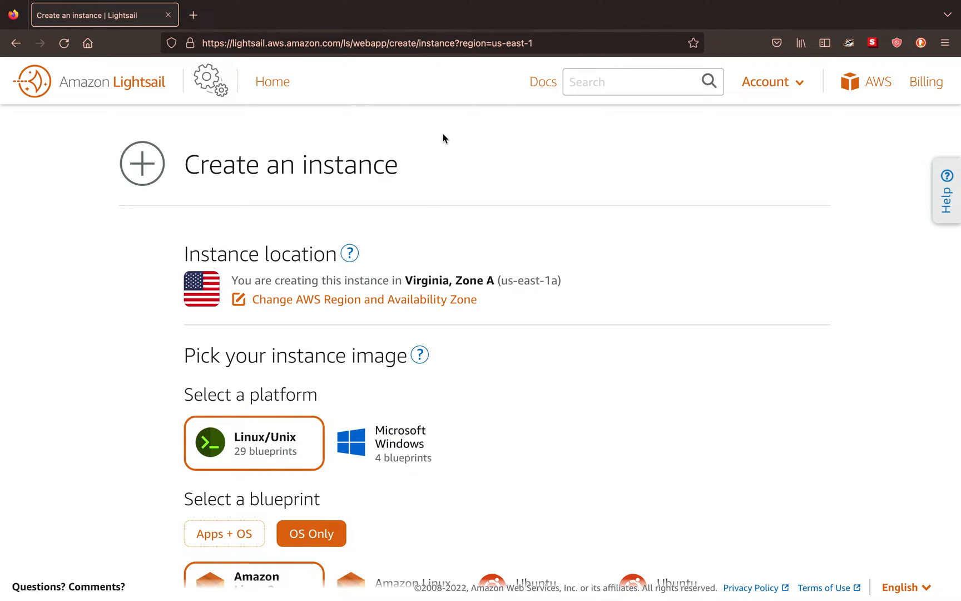
mouse_move(359, 341)
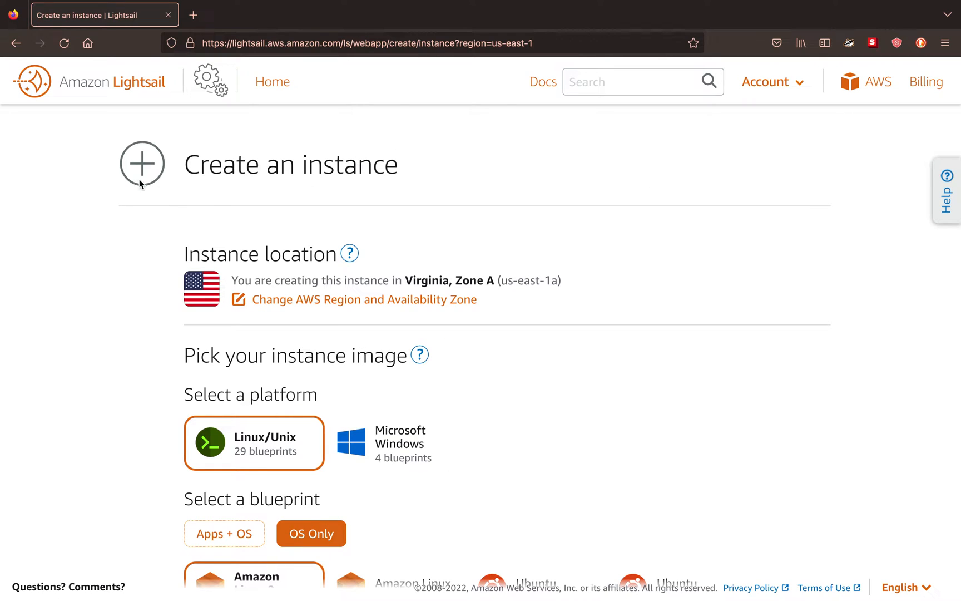
mouse_move(162, 227)
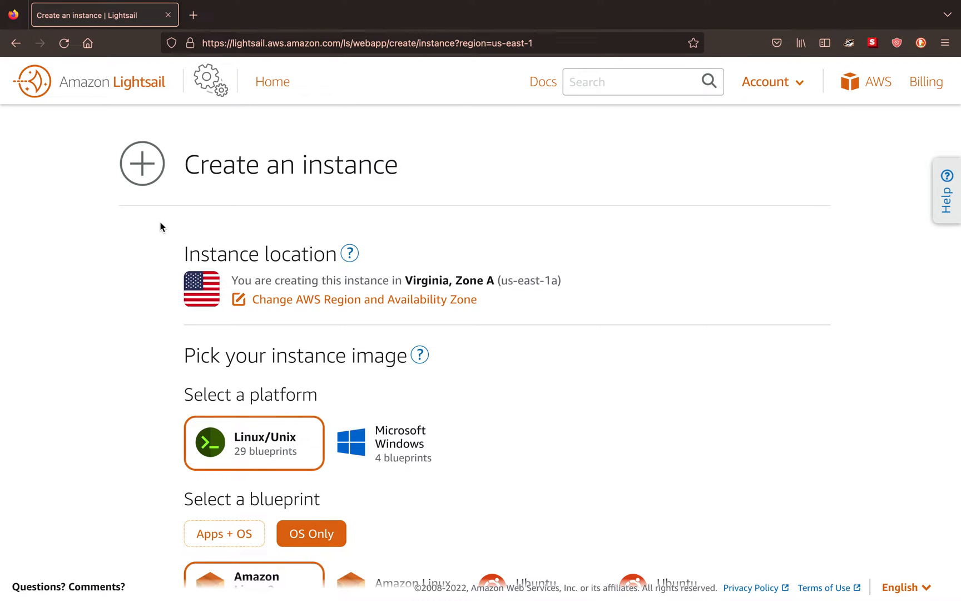
mouse_move(134, 96)
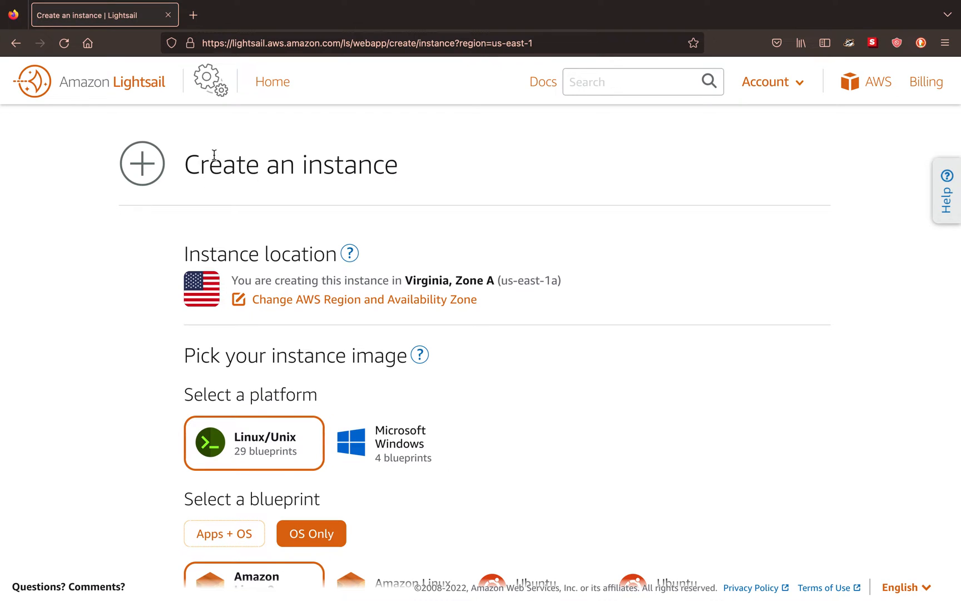
scroll("down", 3)
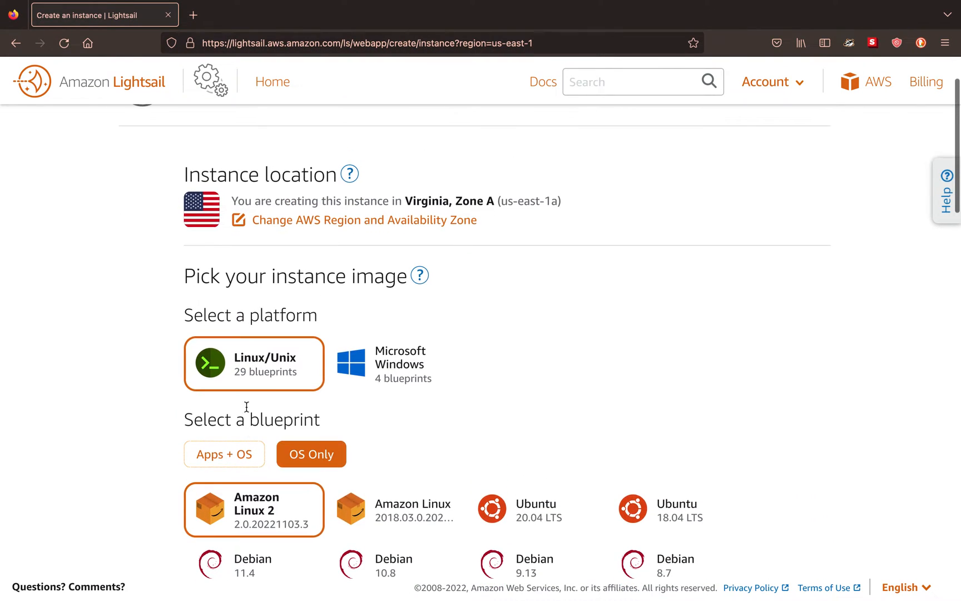
scroll("down", 3)
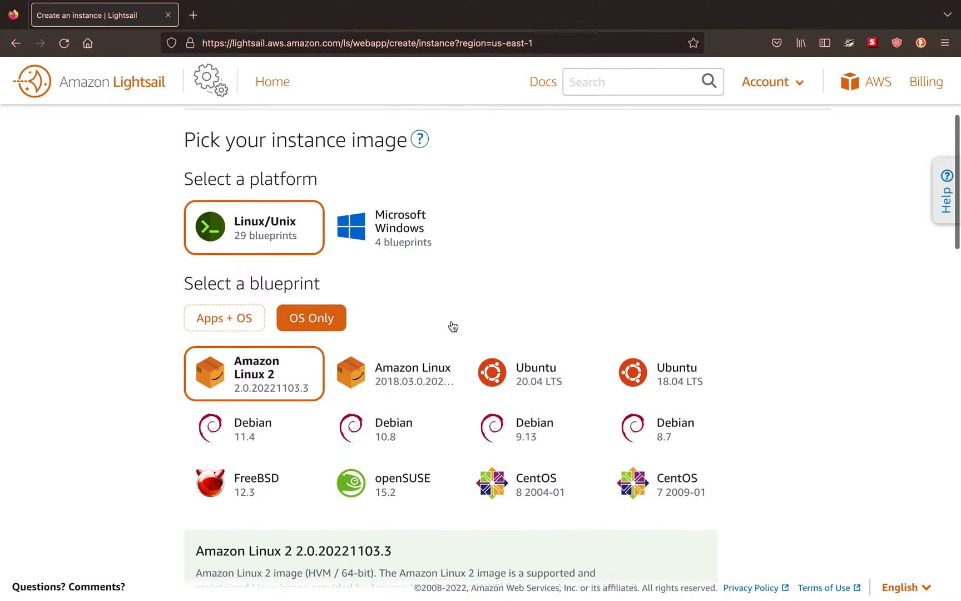
scroll("down", 3)
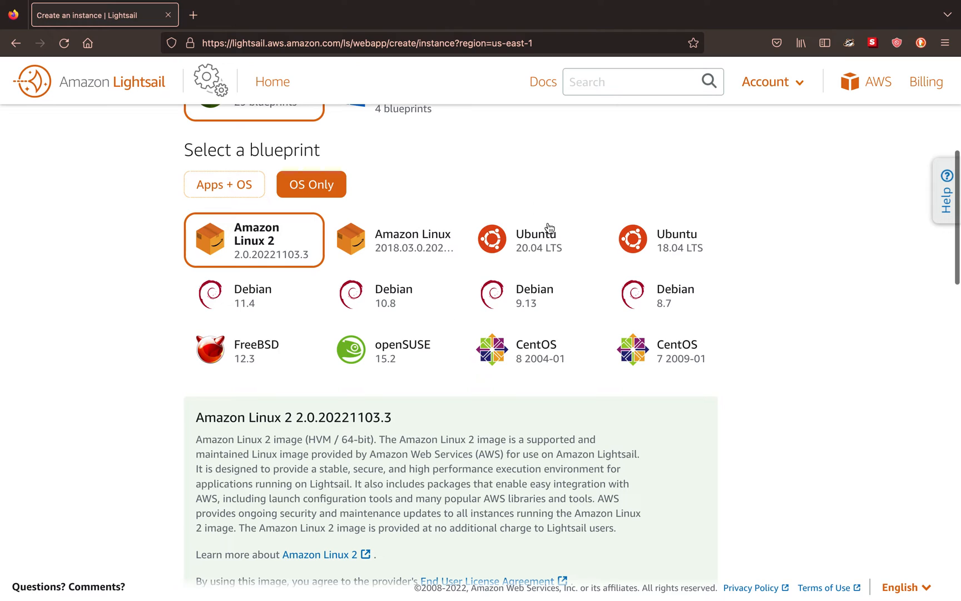
left_click(535, 240)
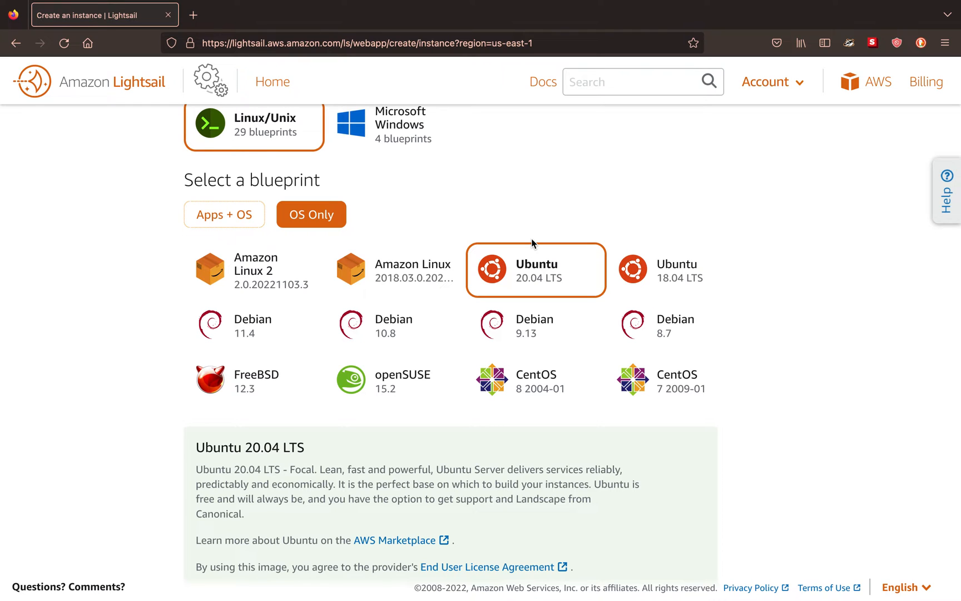
mouse_move(509, 170)
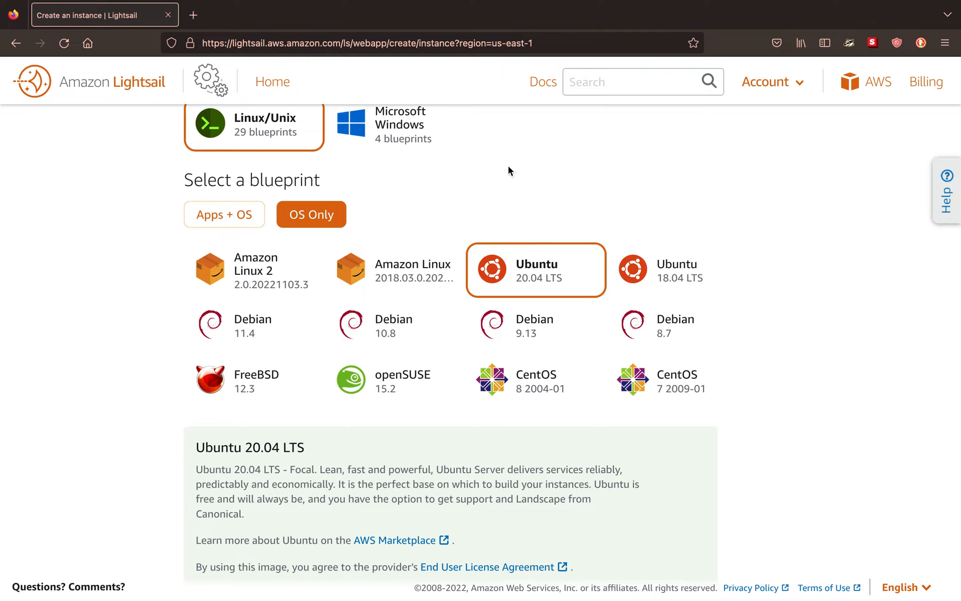
scroll("up", 3)
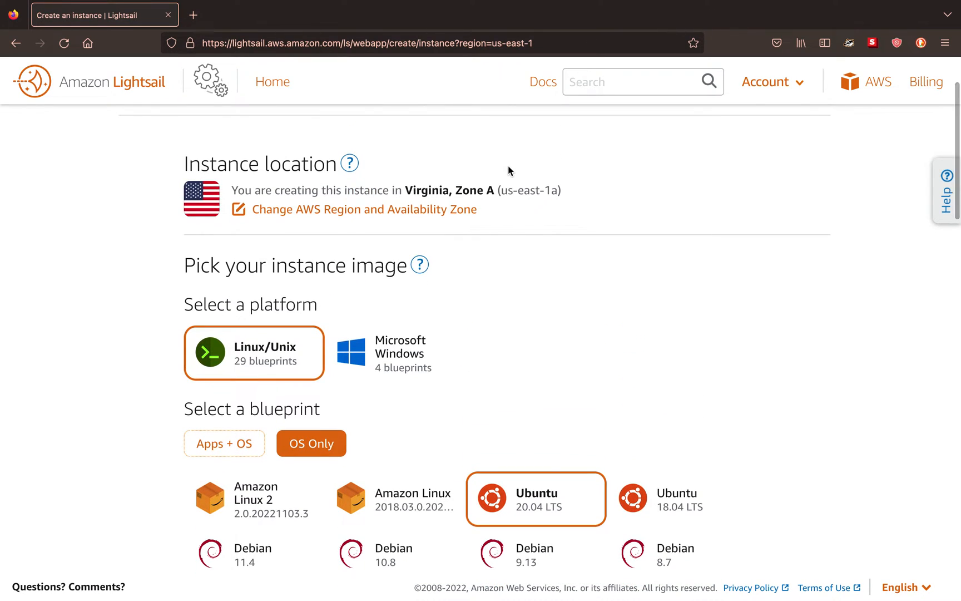
scroll("down", 3)
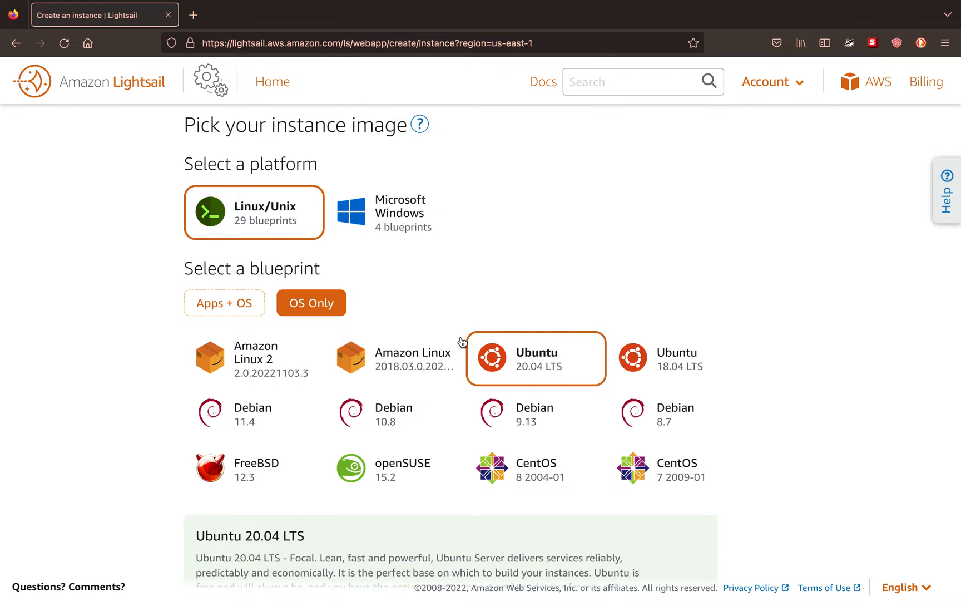
mouse_move(508, 249)
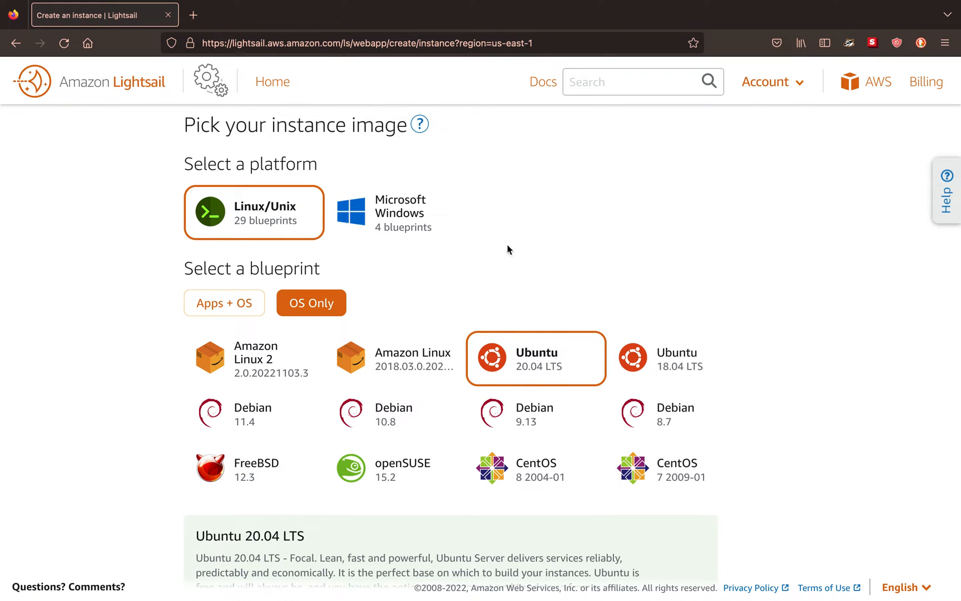
scroll("down", 3)
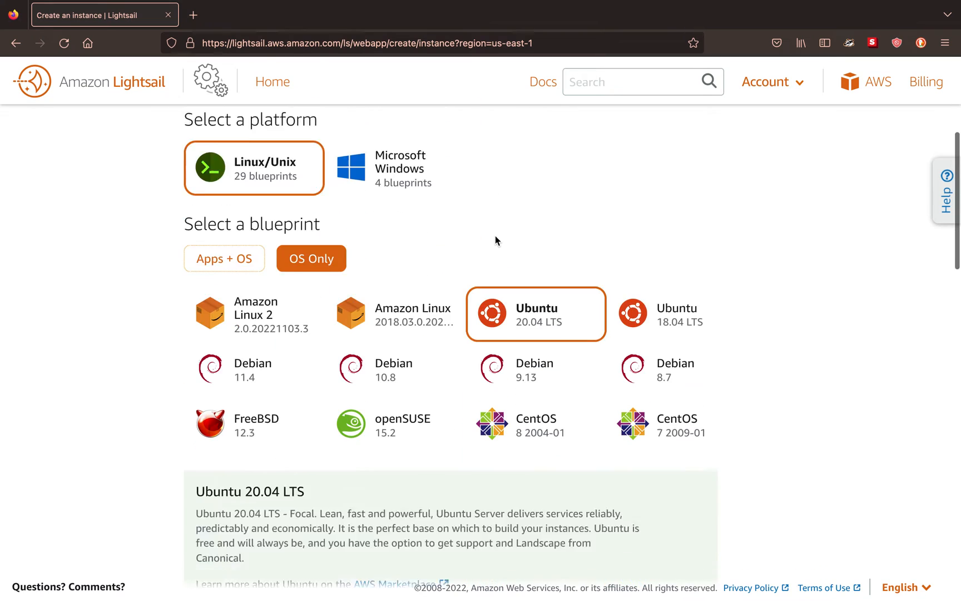
scroll("down", 3)
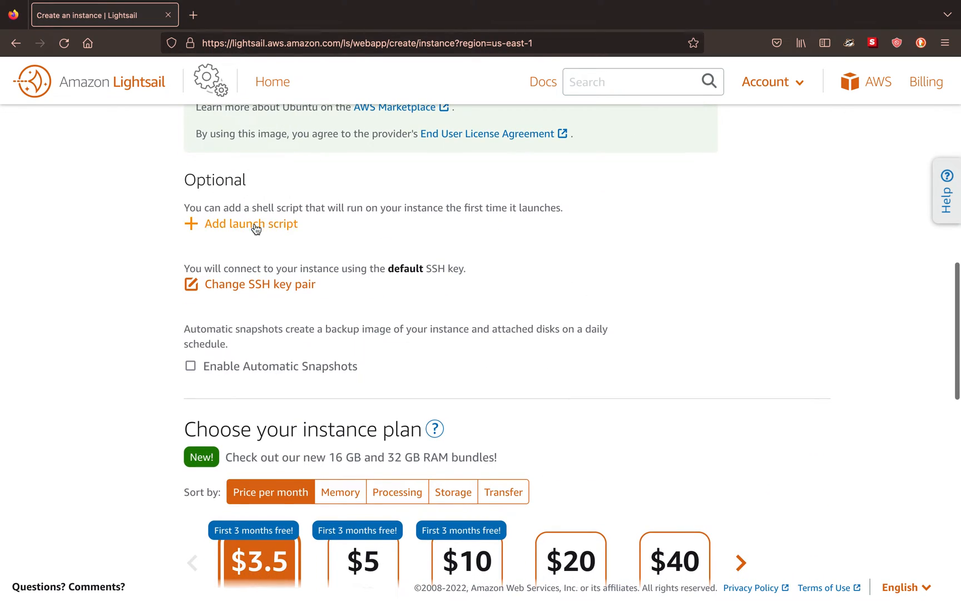
mouse_move(262, 188)
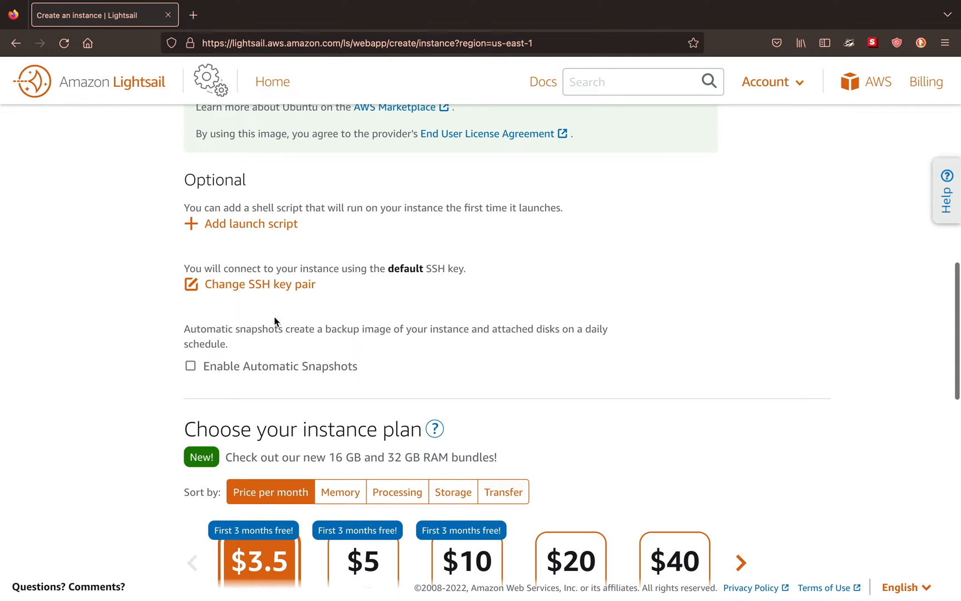
mouse_move(417, 258)
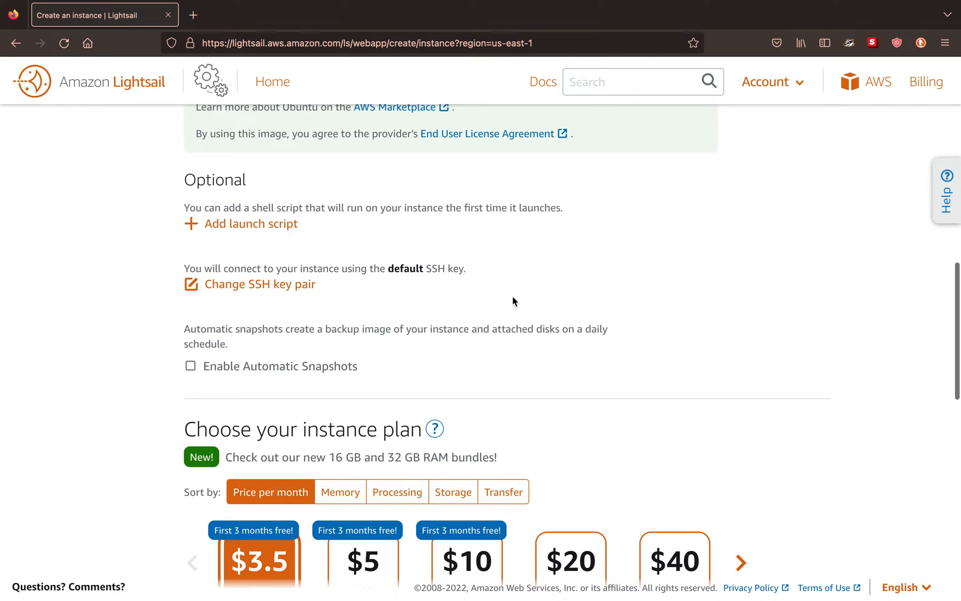
mouse_move(472, 276)
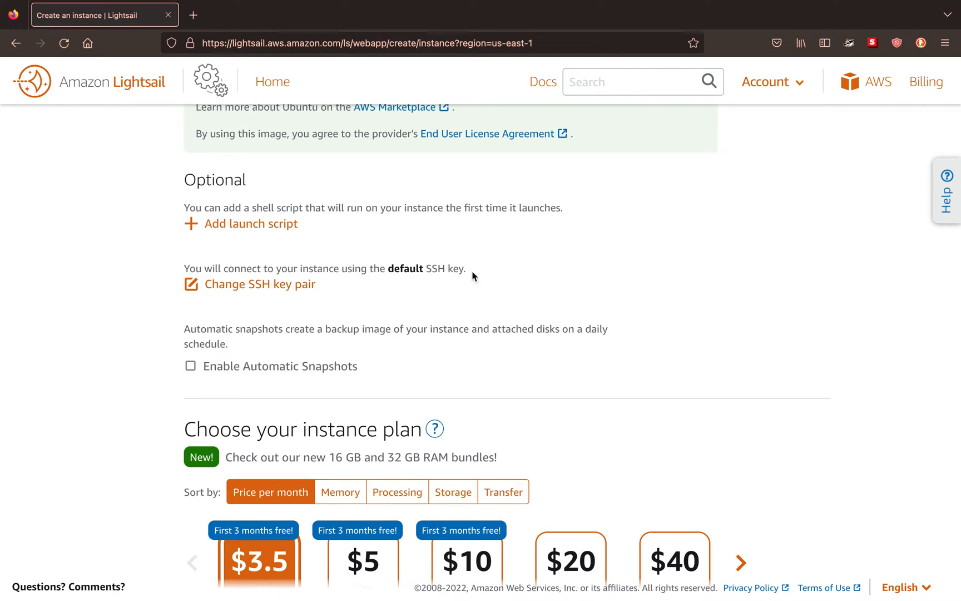
Select the $10 USD plan with 2 GB RAM, 1 vCPU and 60 GB SSD
scroll("down", 3)
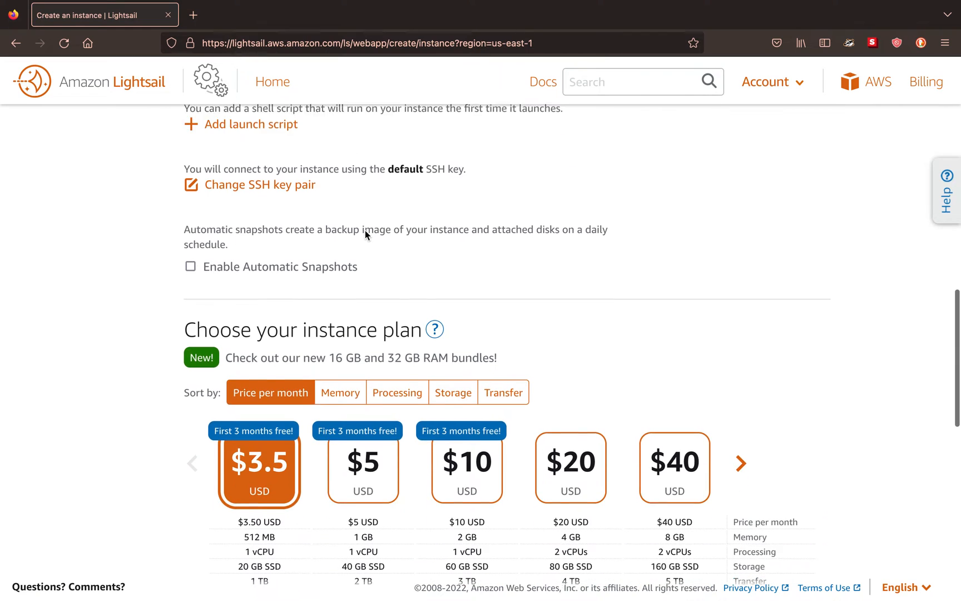
scroll("down", 3)
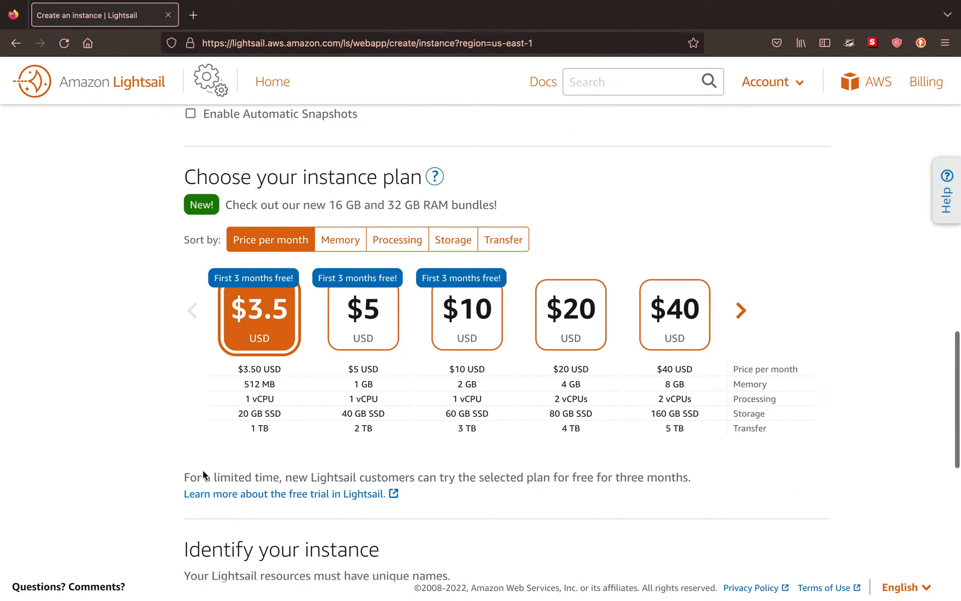
scroll("down", 3)
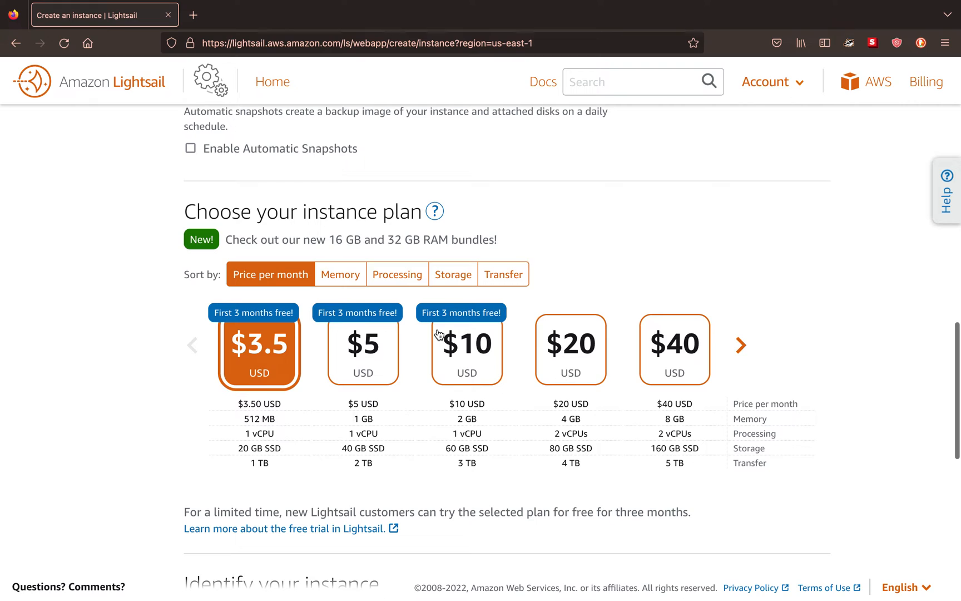
mouse_move(419, 334)
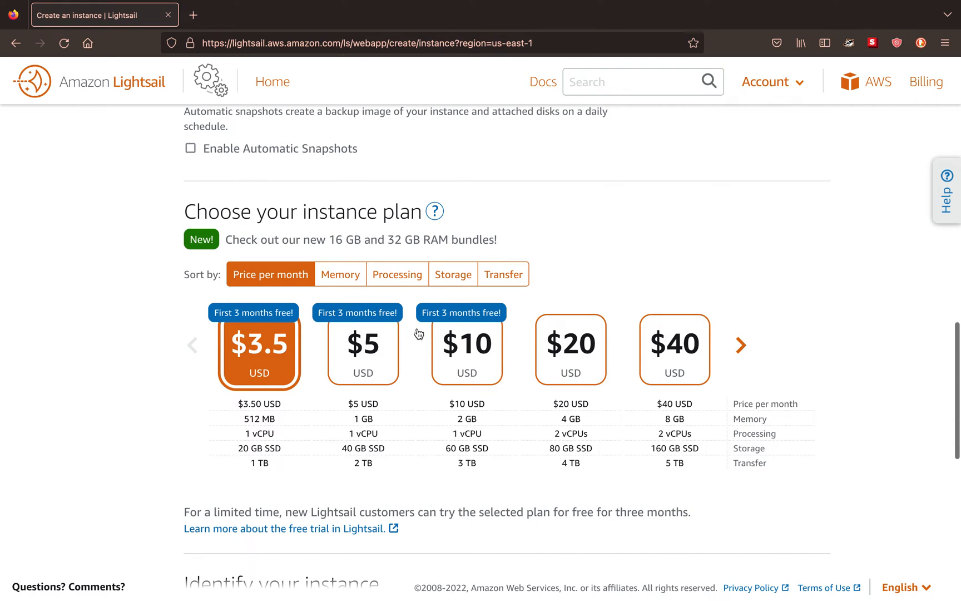
mouse_move(432, 327)
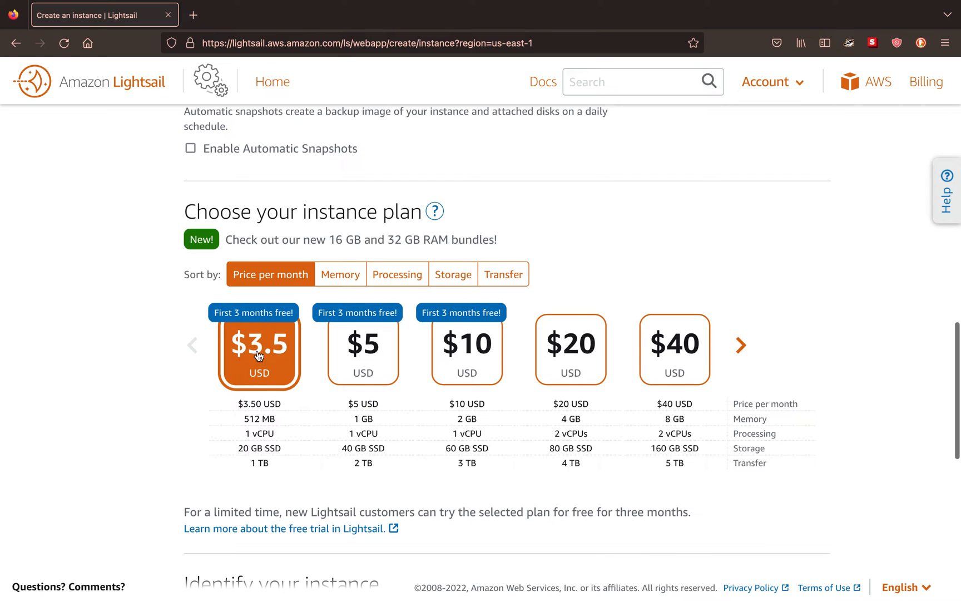
scroll("down", 3)
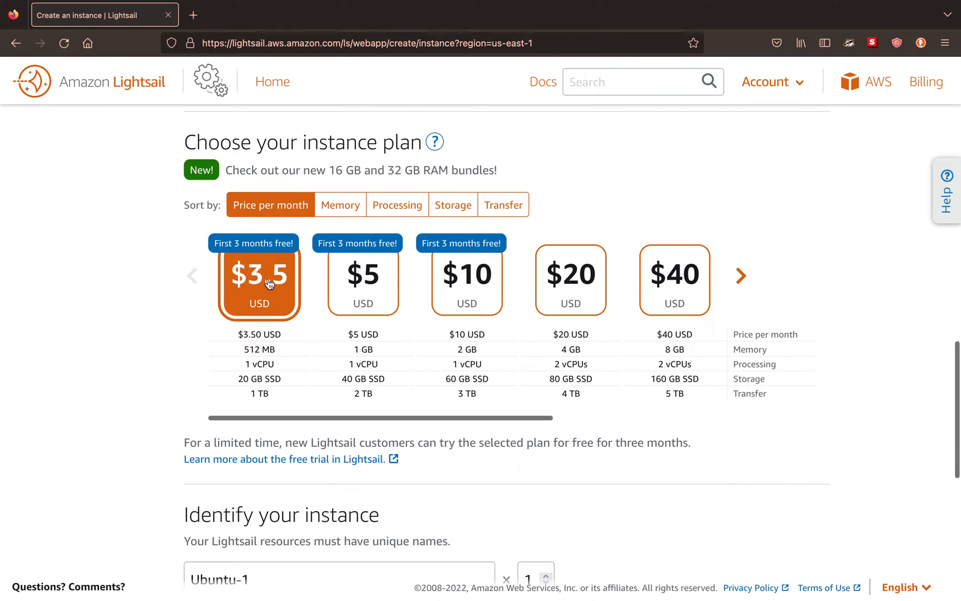
mouse_move(287, 250)
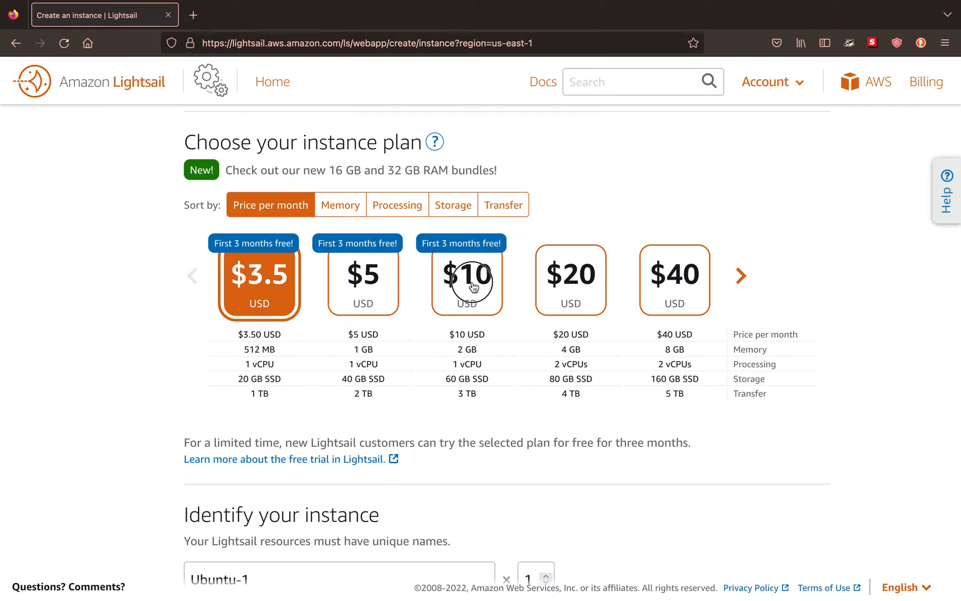
left_click(465, 275)
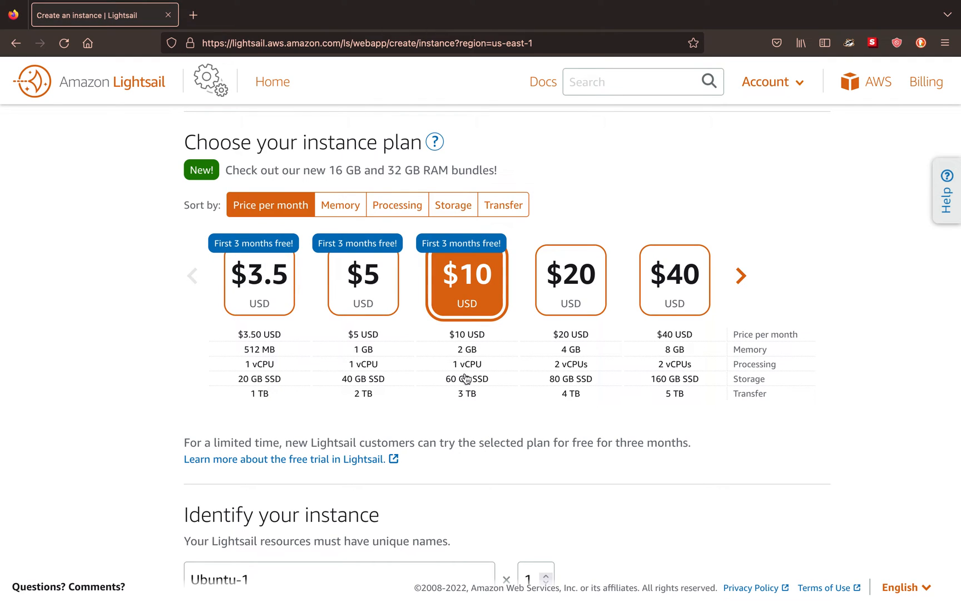
Browse the plans beyond $40 in the carousel, then return to the cheaper plans
scroll("down", 3)
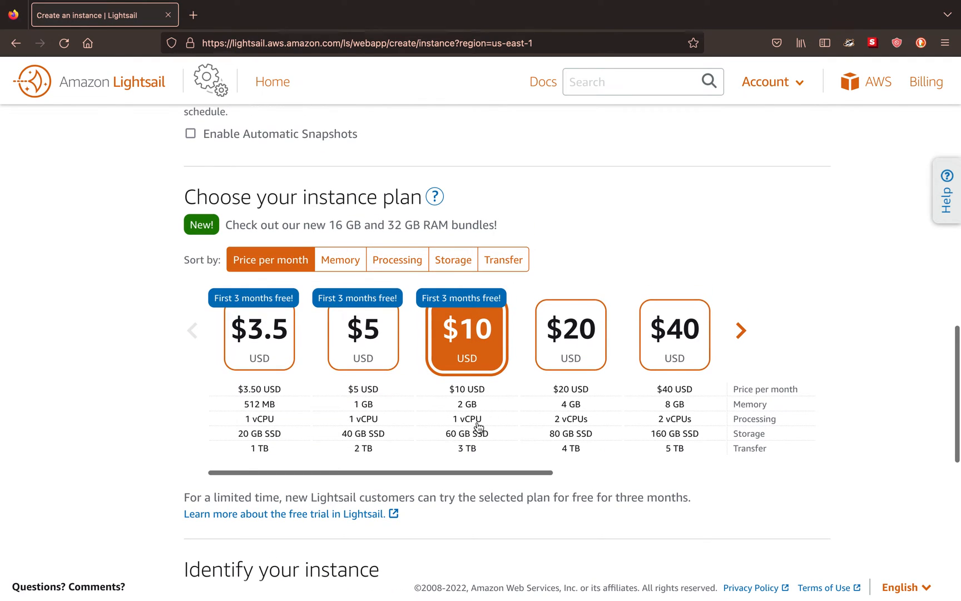
scroll("down", 3)
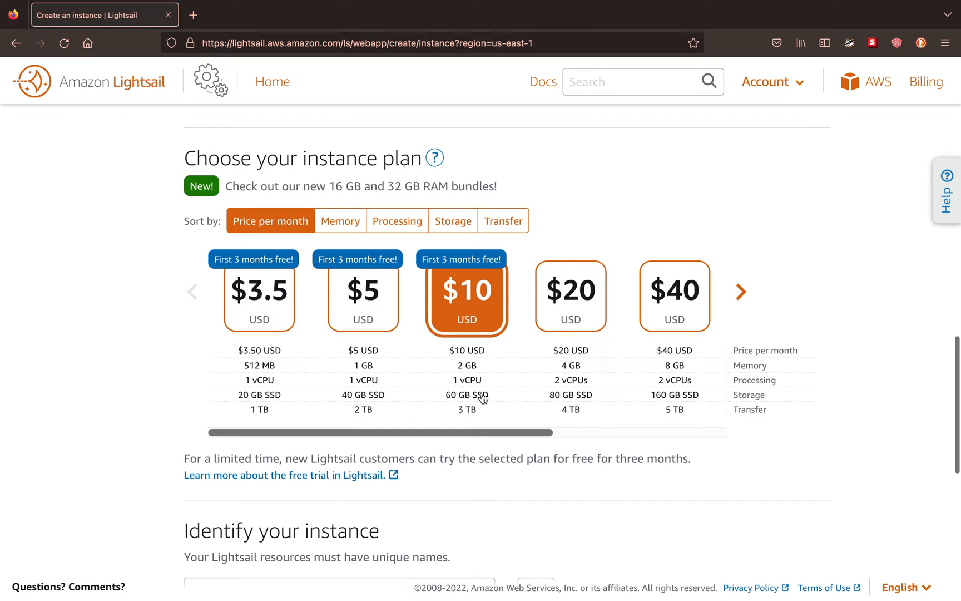
mouse_move(461, 407)
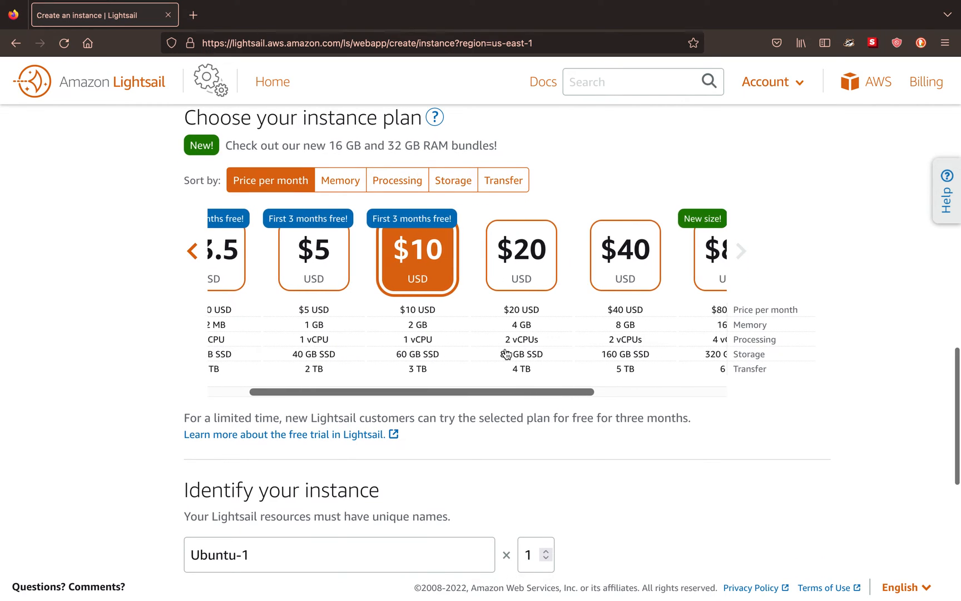
left_click(191, 251)
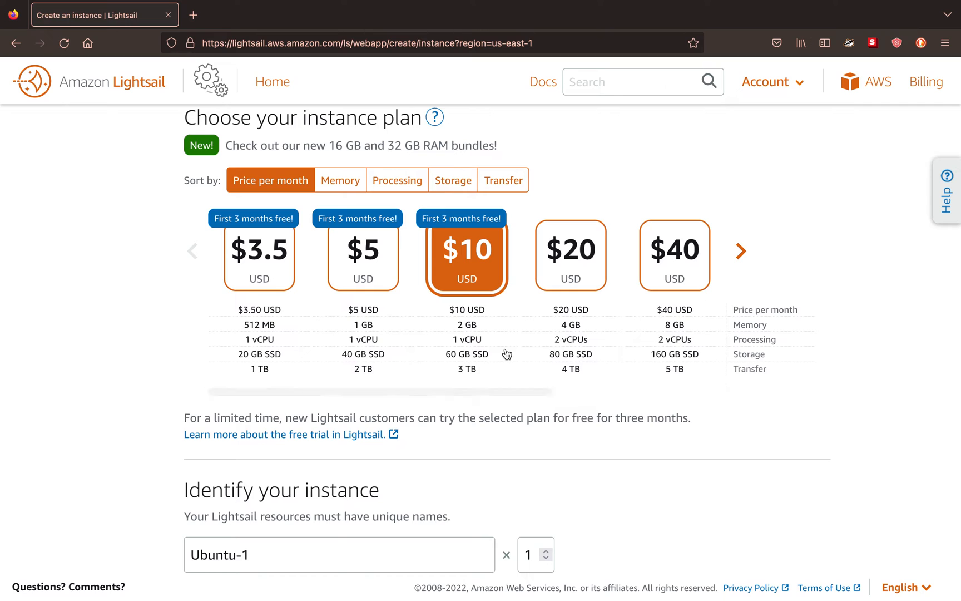
left_click(740, 252)
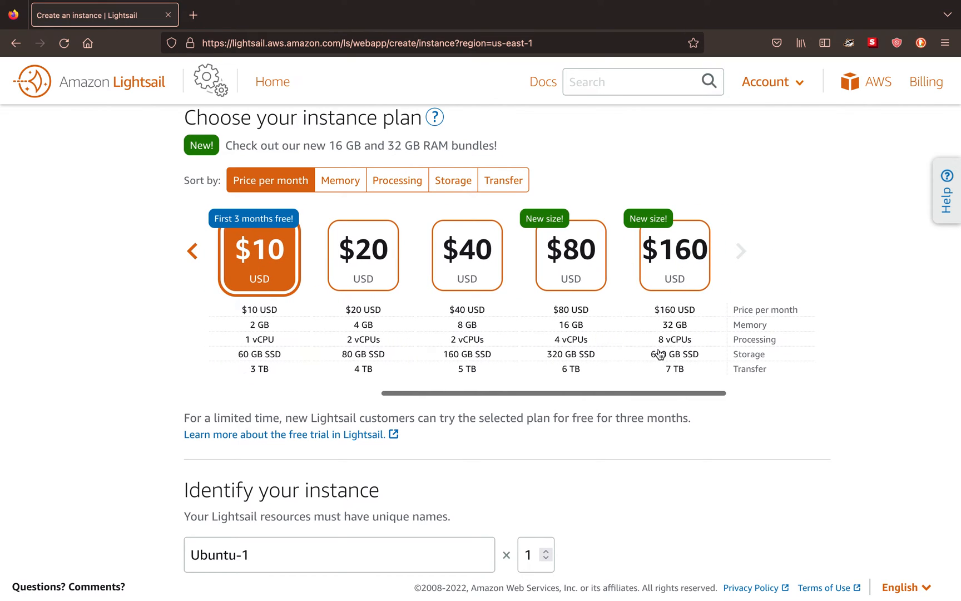
mouse_move(685, 272)
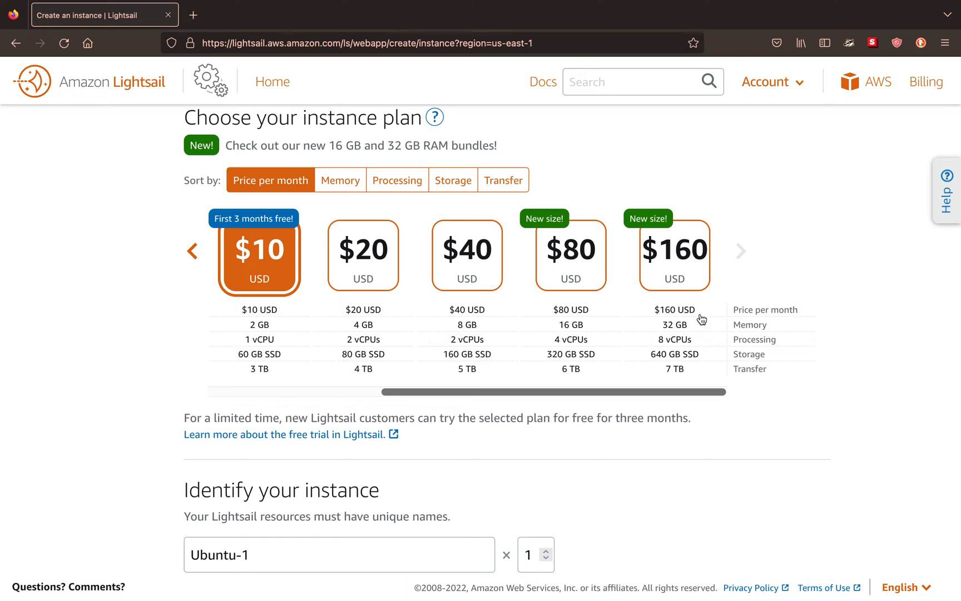
mouse_move(696, 372)
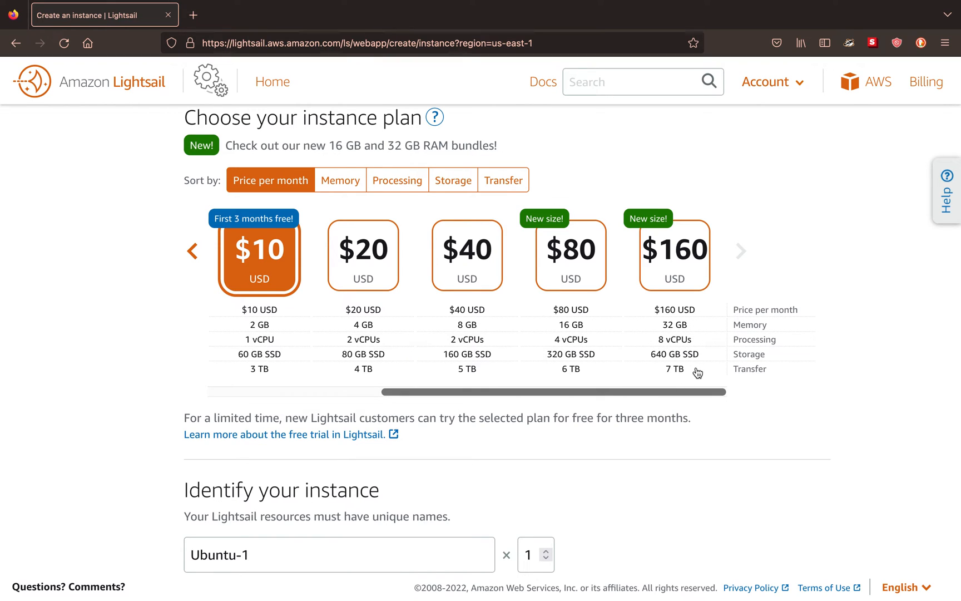
mouse_move(715, 341)
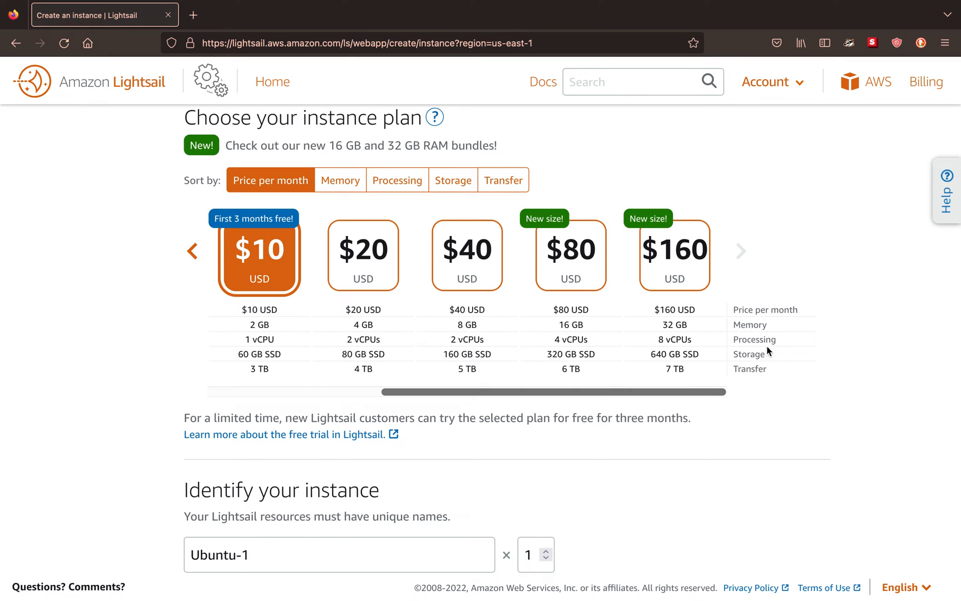
left_click(192, 251)
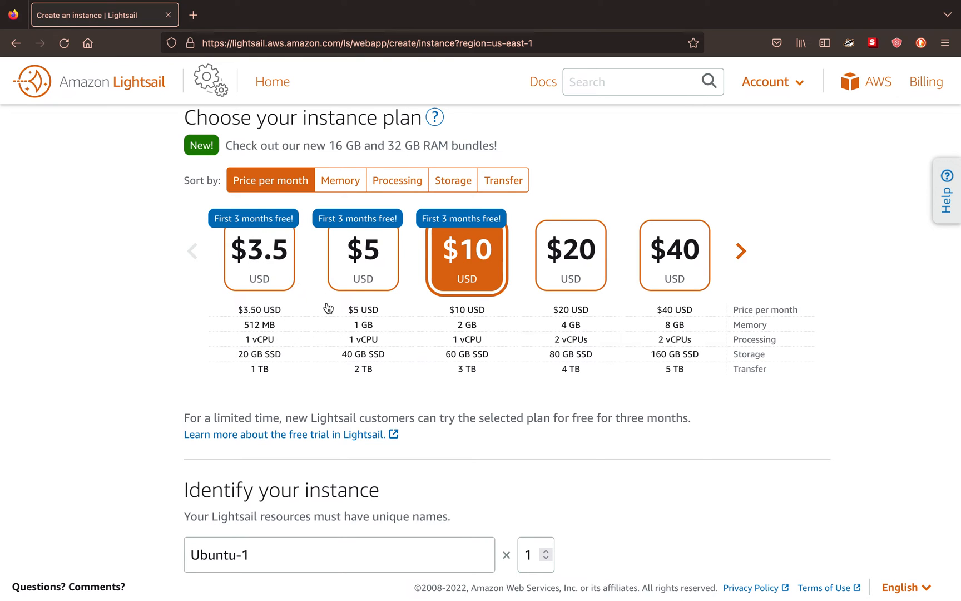
scroll("down", 3)
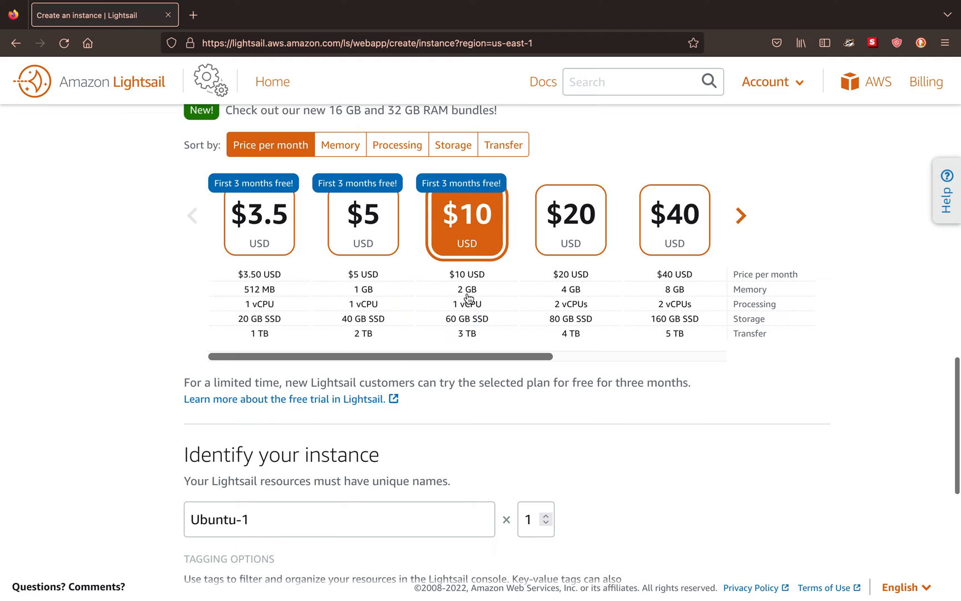
scroll("down", 3)
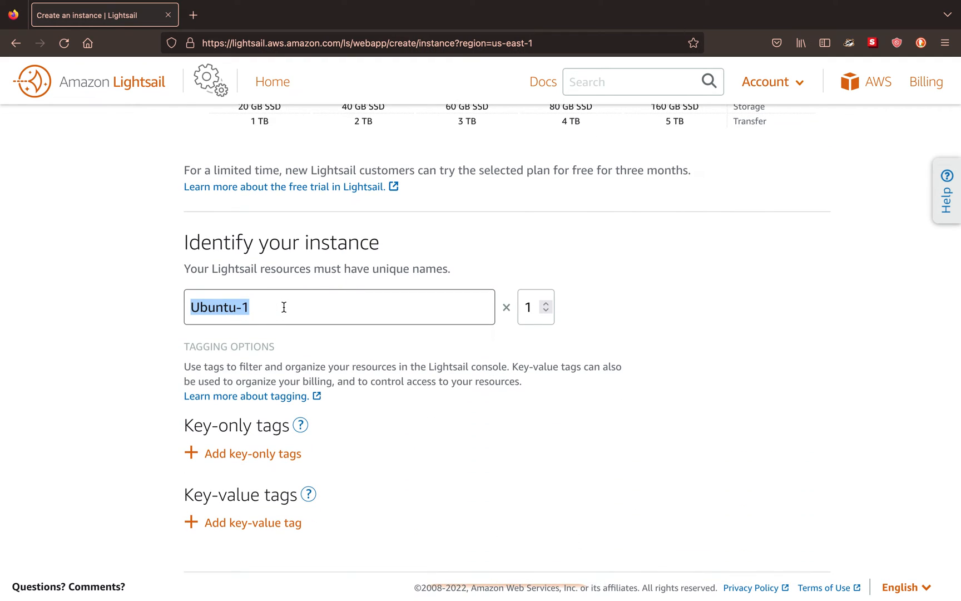
Rename 'Ubuntu-1' to 'Coreys-Linux-Tutorial' and create the instance
type("Coreys")
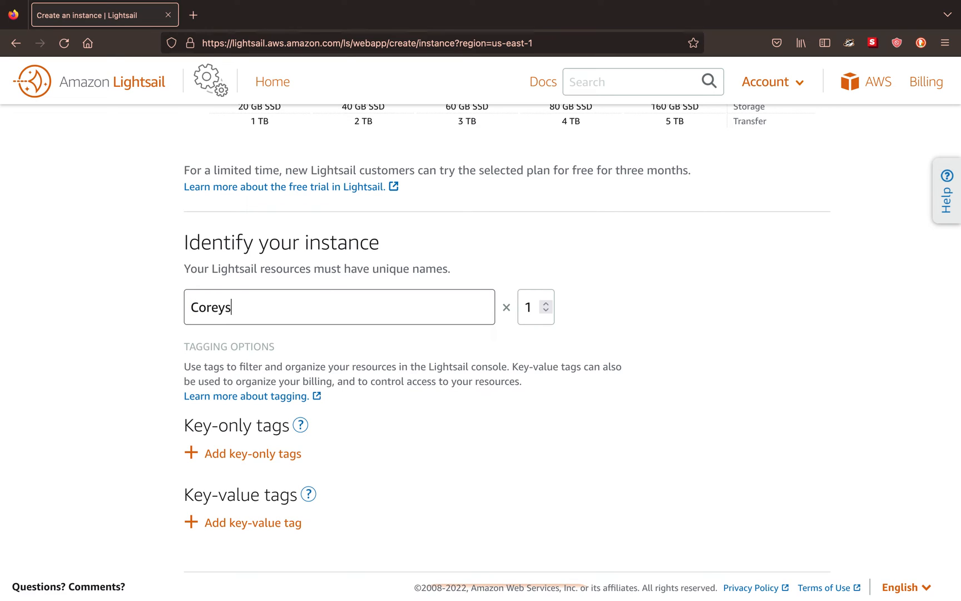
type("-Linux")
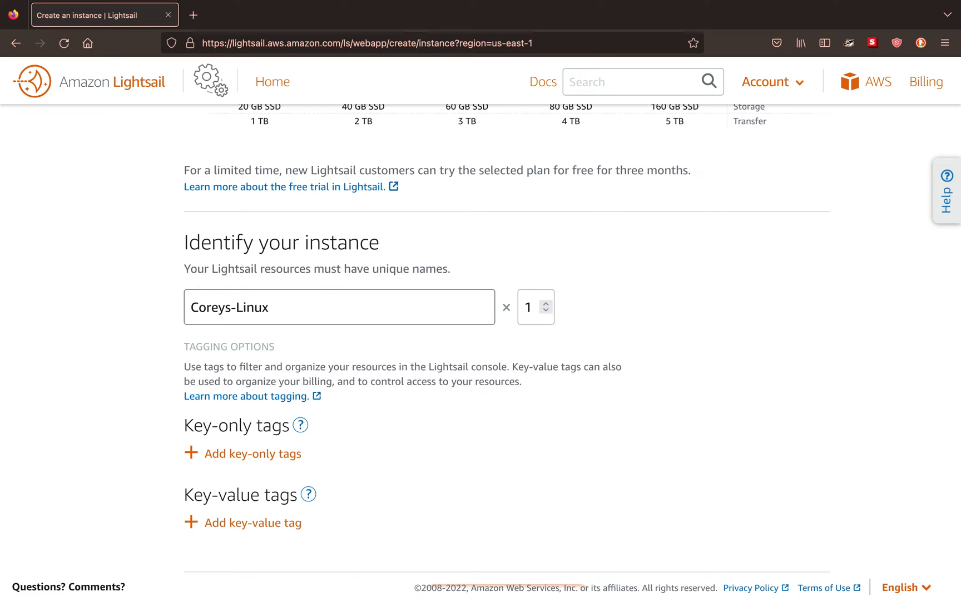
type("-Tutorial")
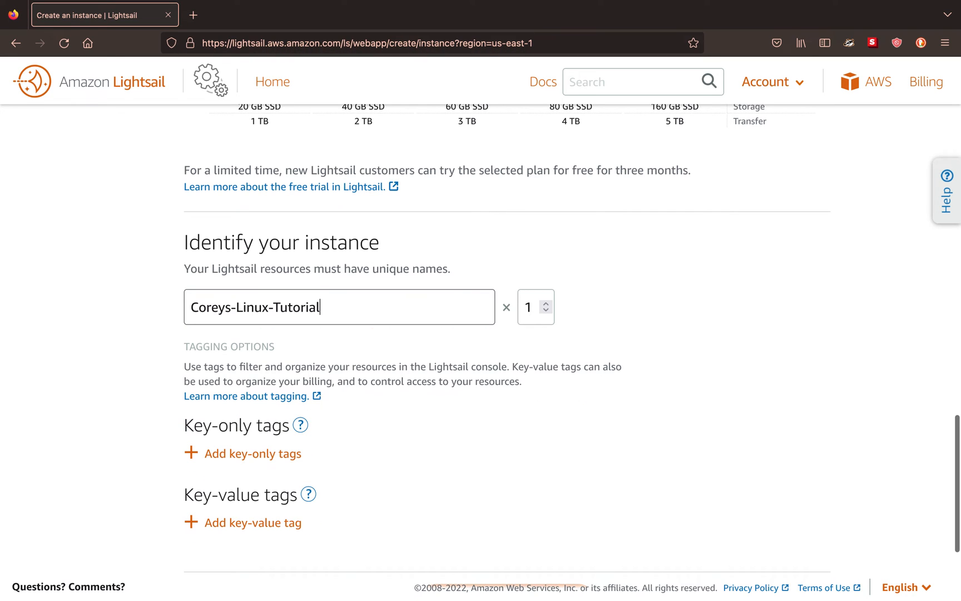
scroll("down", 3)
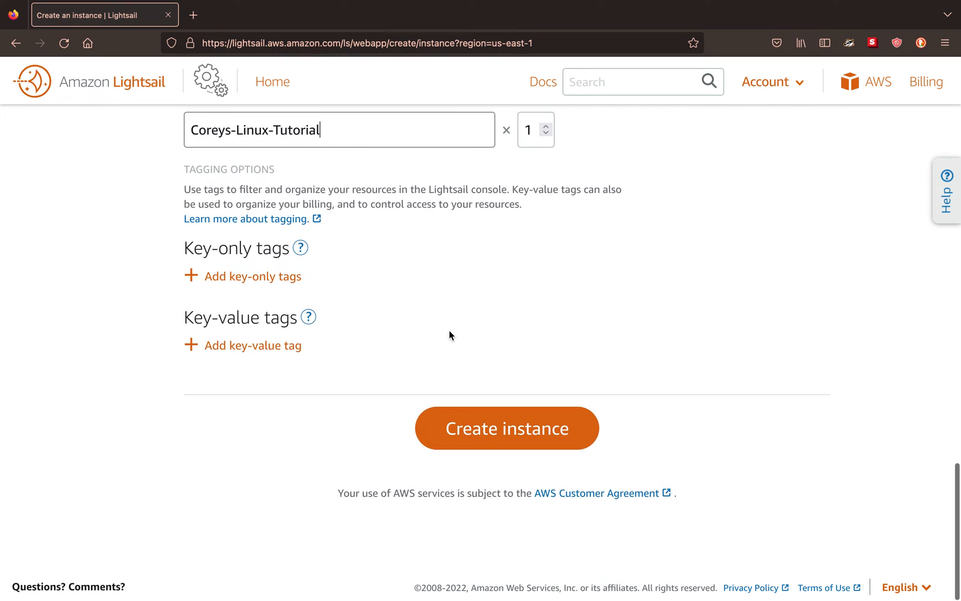
left_click(506, 428)
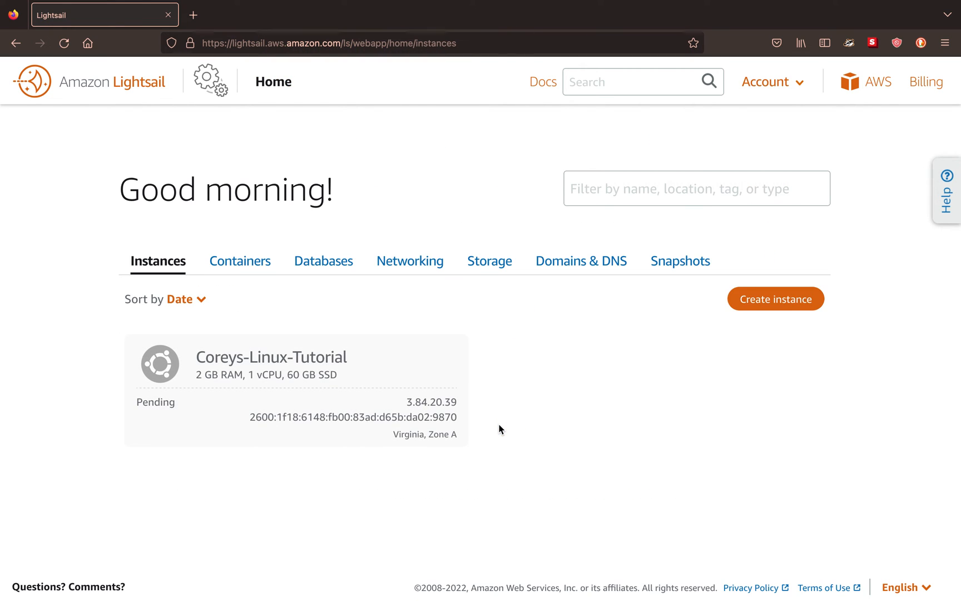
mouse_move(391, 390)
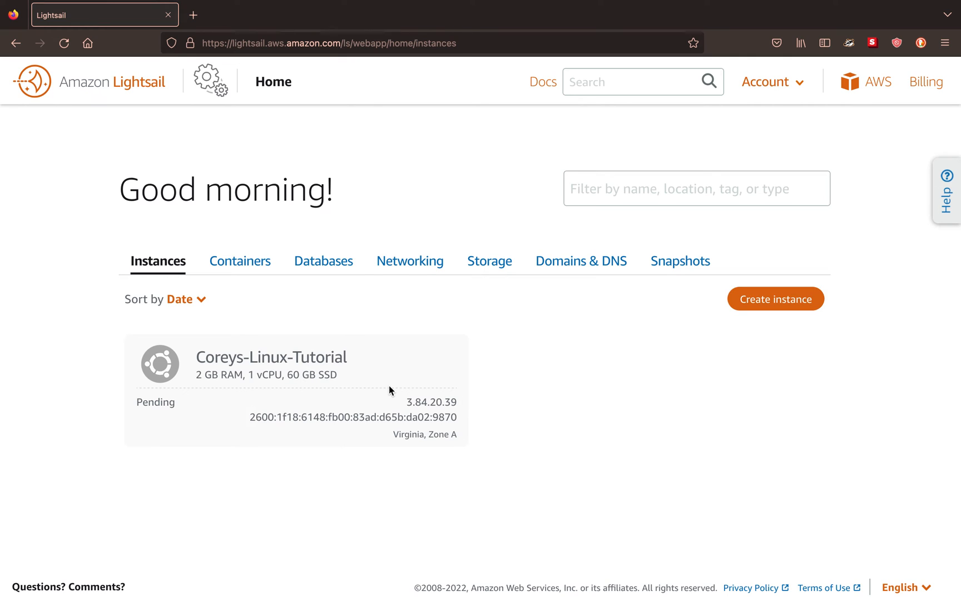
mouse_move(502, 160)
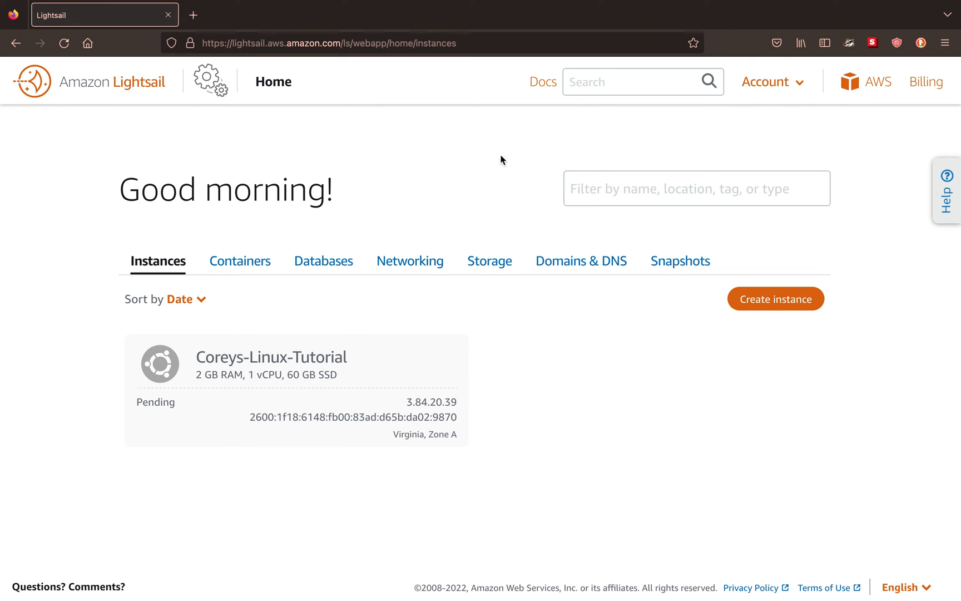
mouse_move(489, 250)
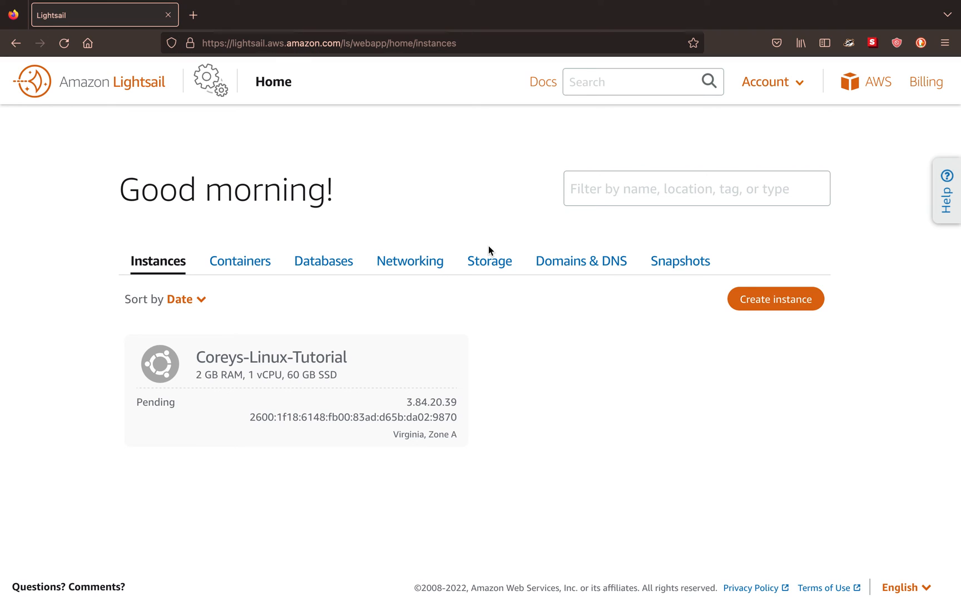
mouse_move(449, 390)
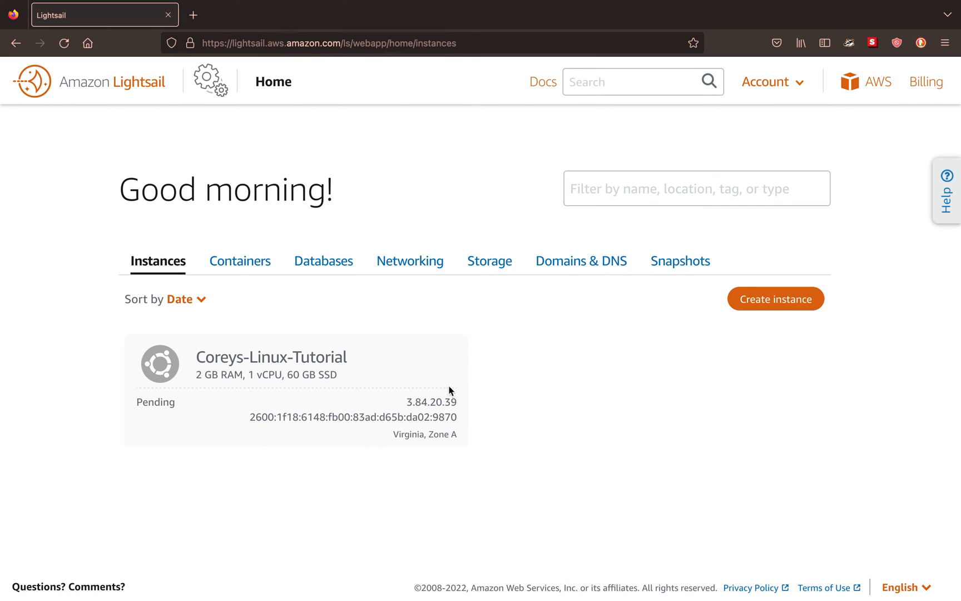
mouse_move(479, 412)
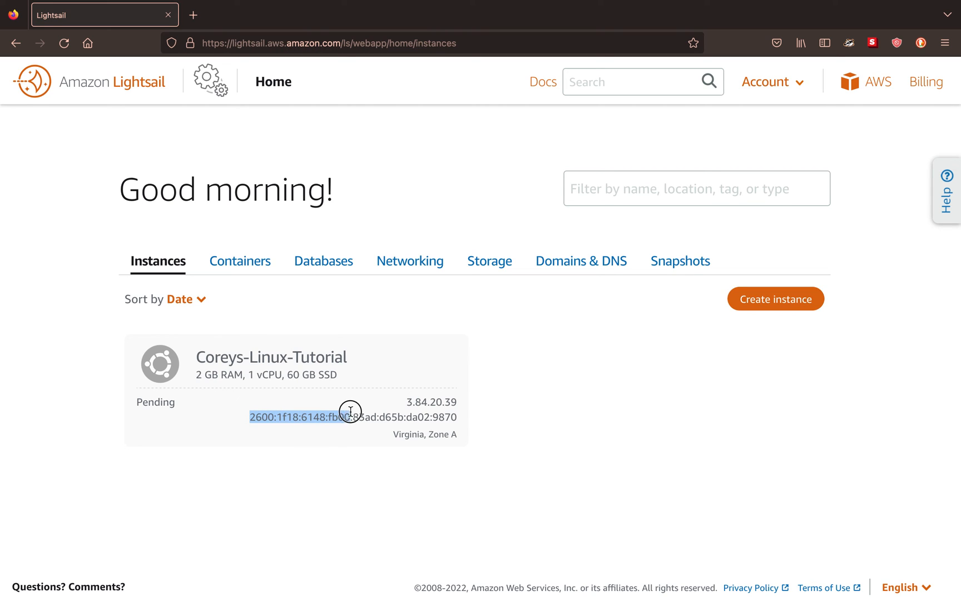
left_click(450, 416)
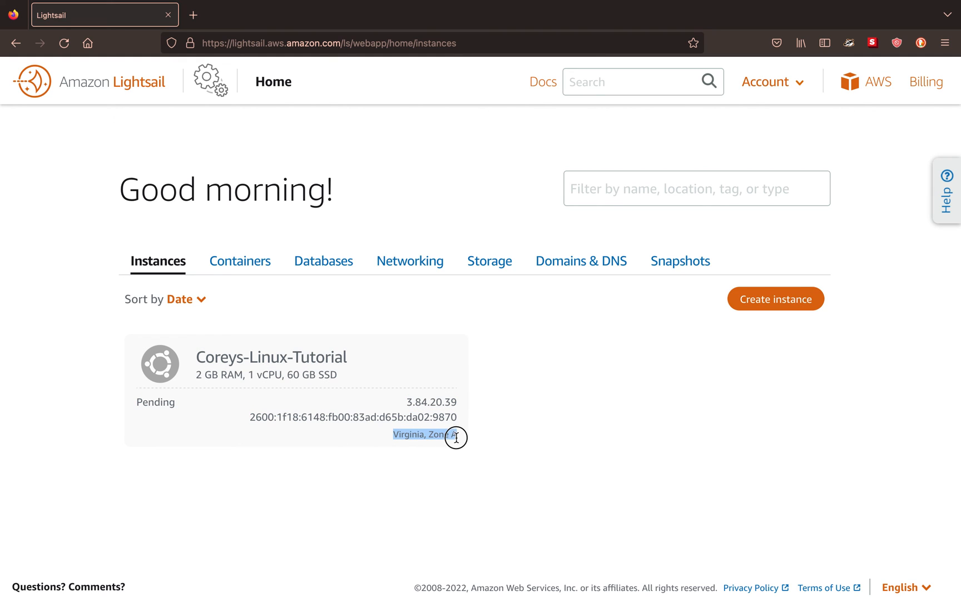
mouse_move(349, 163)
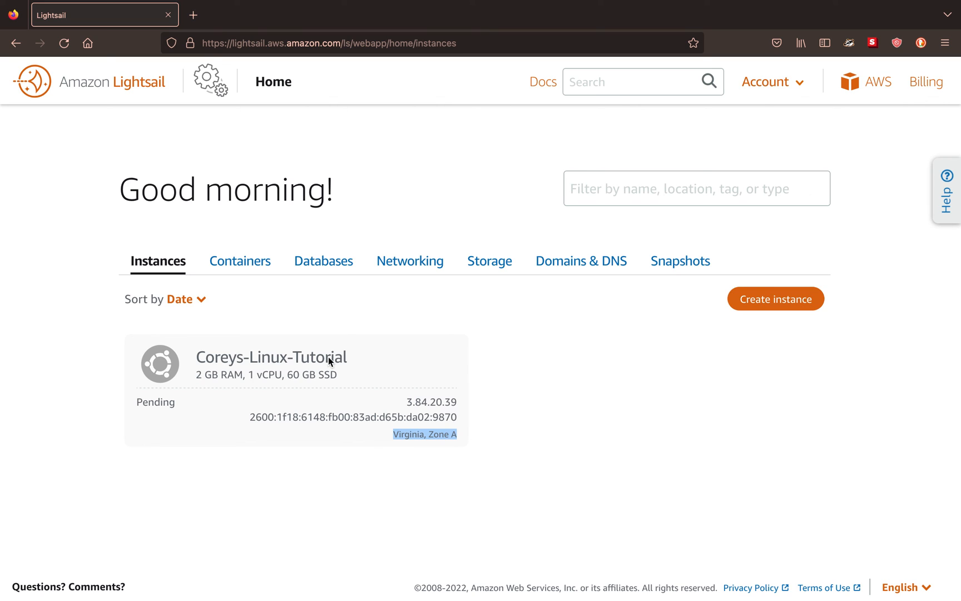
mouse_move(246, 465)
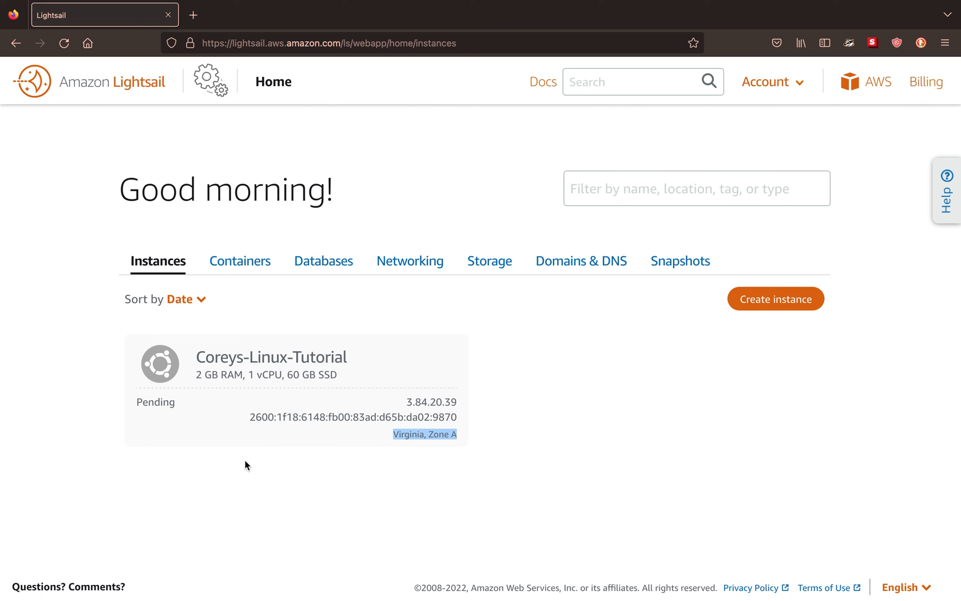